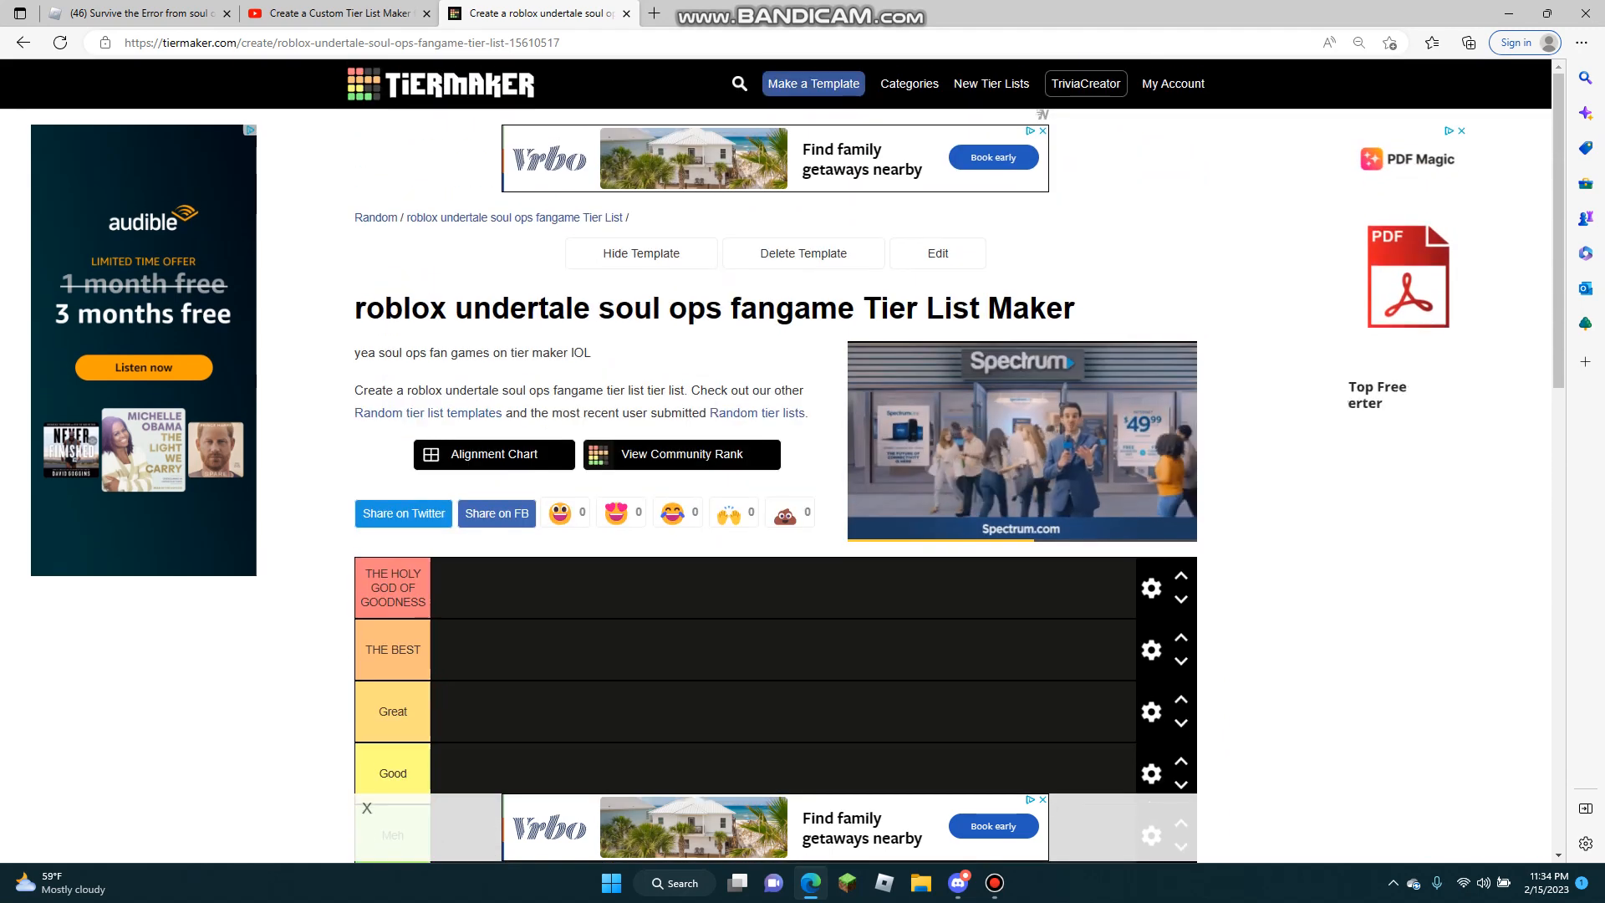
Rank the hooded character game in the TERRIBLE tier
scroll("down", 3)
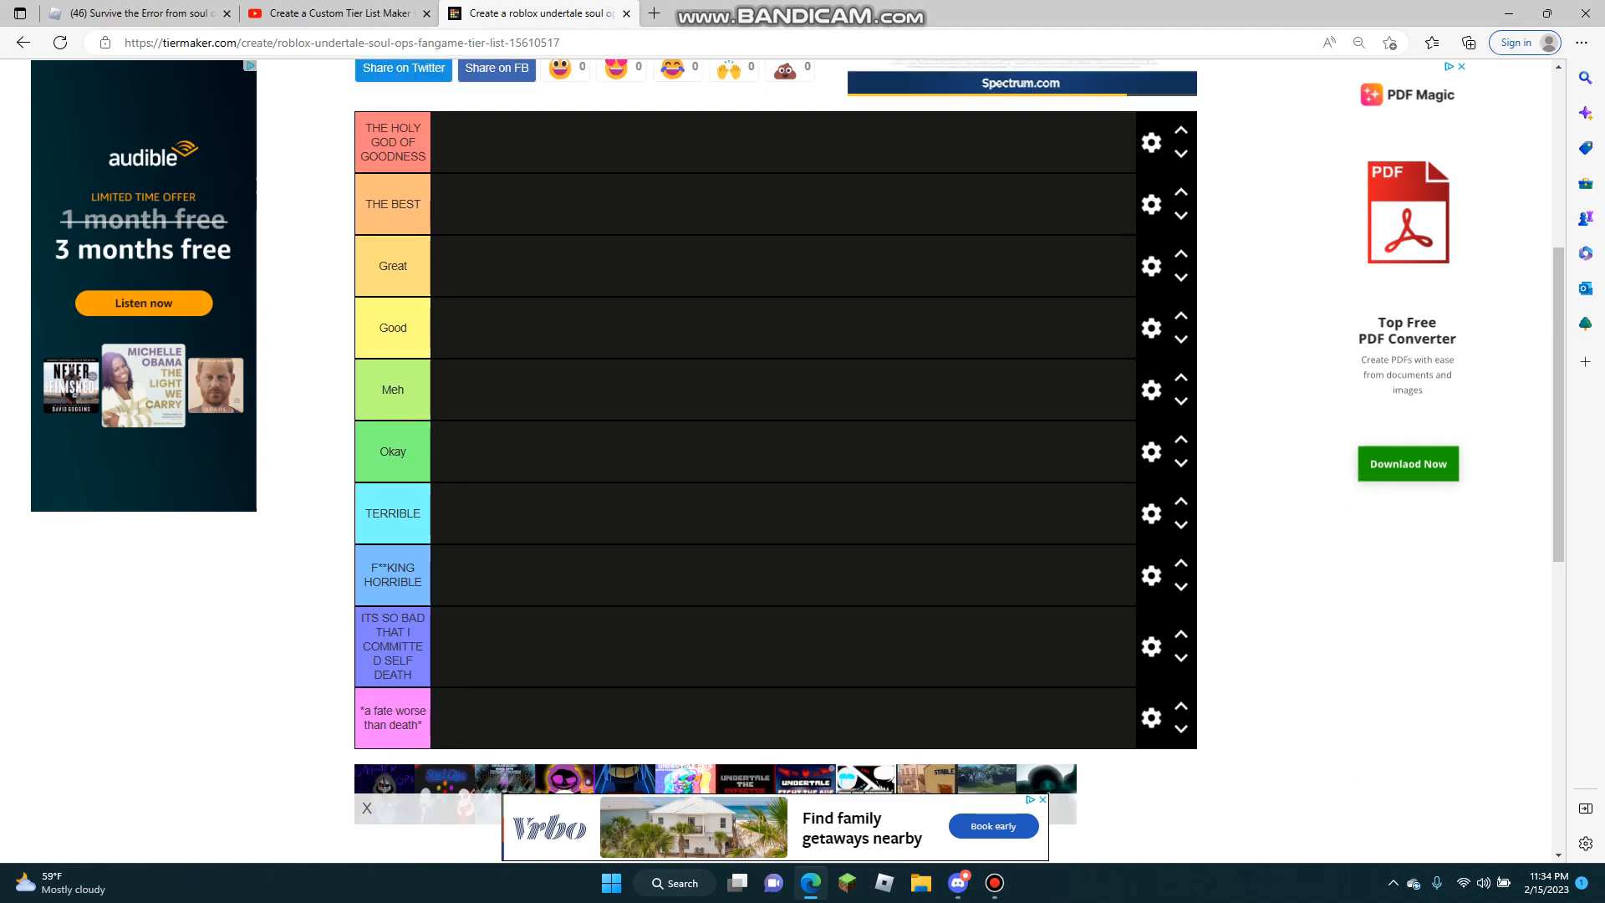
scroll("down", 3)
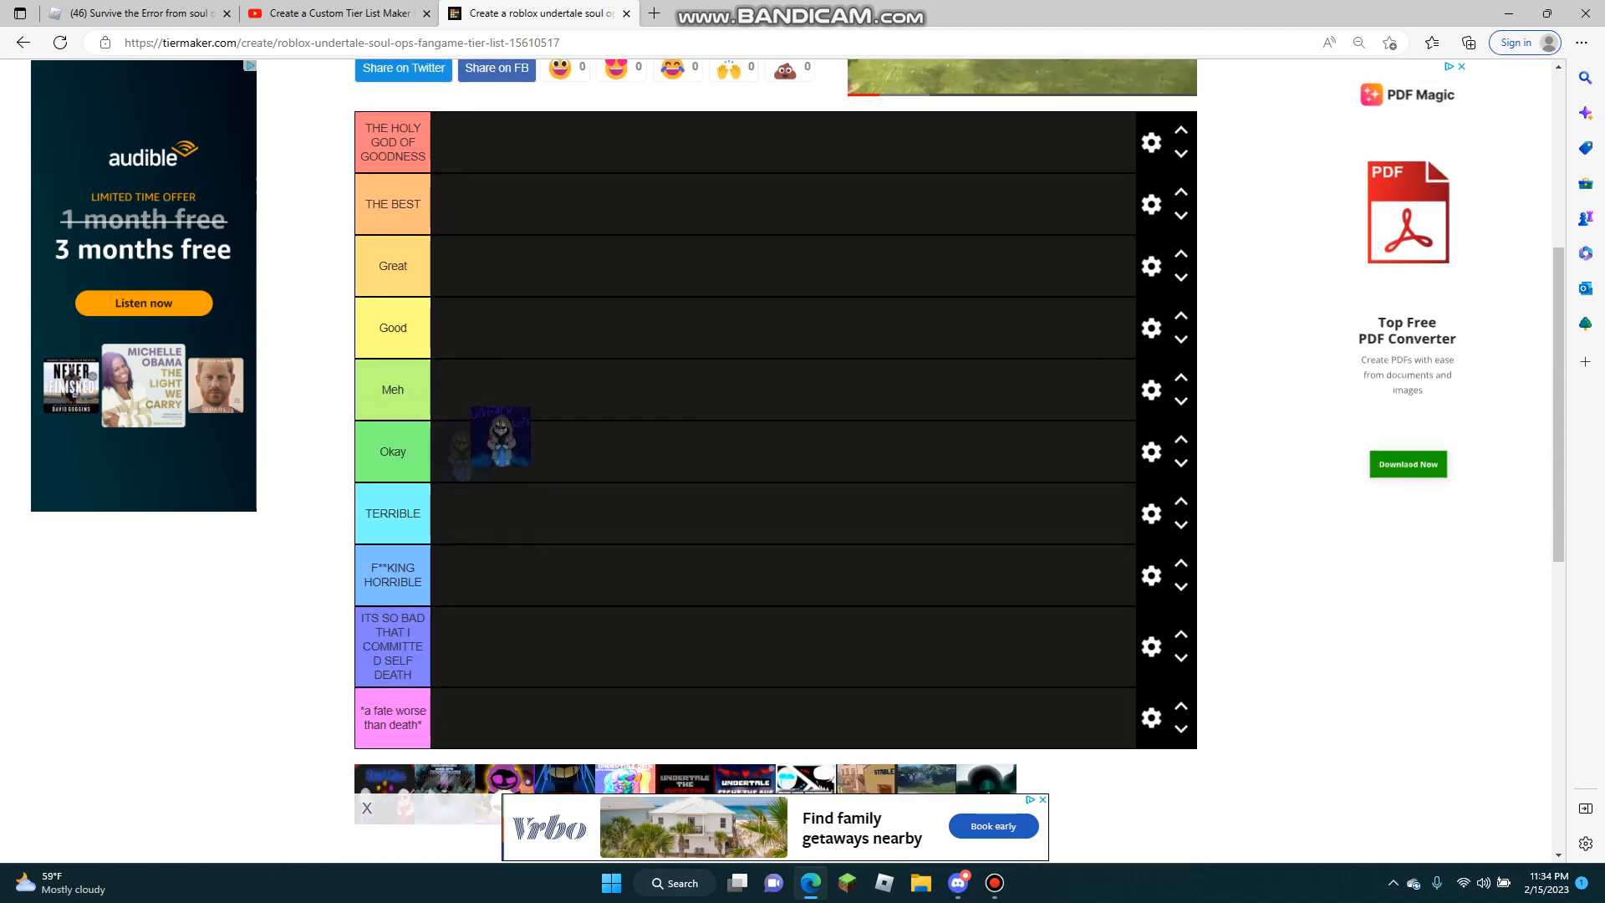
left_click_drag(498, 437, 462, 513)
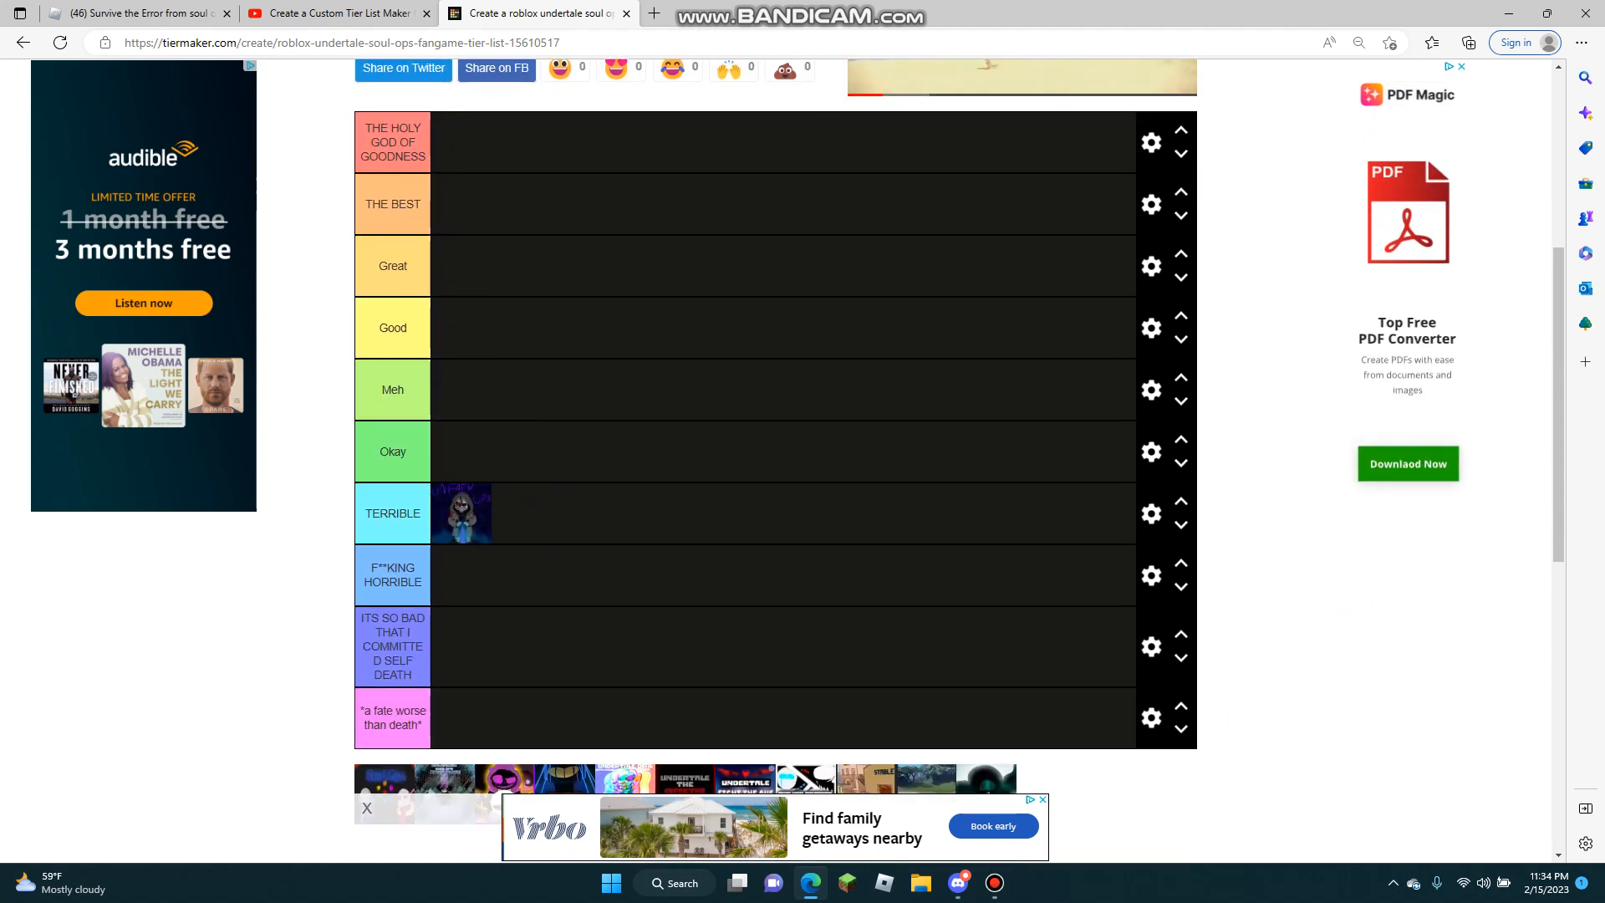
scroll("down", 3)
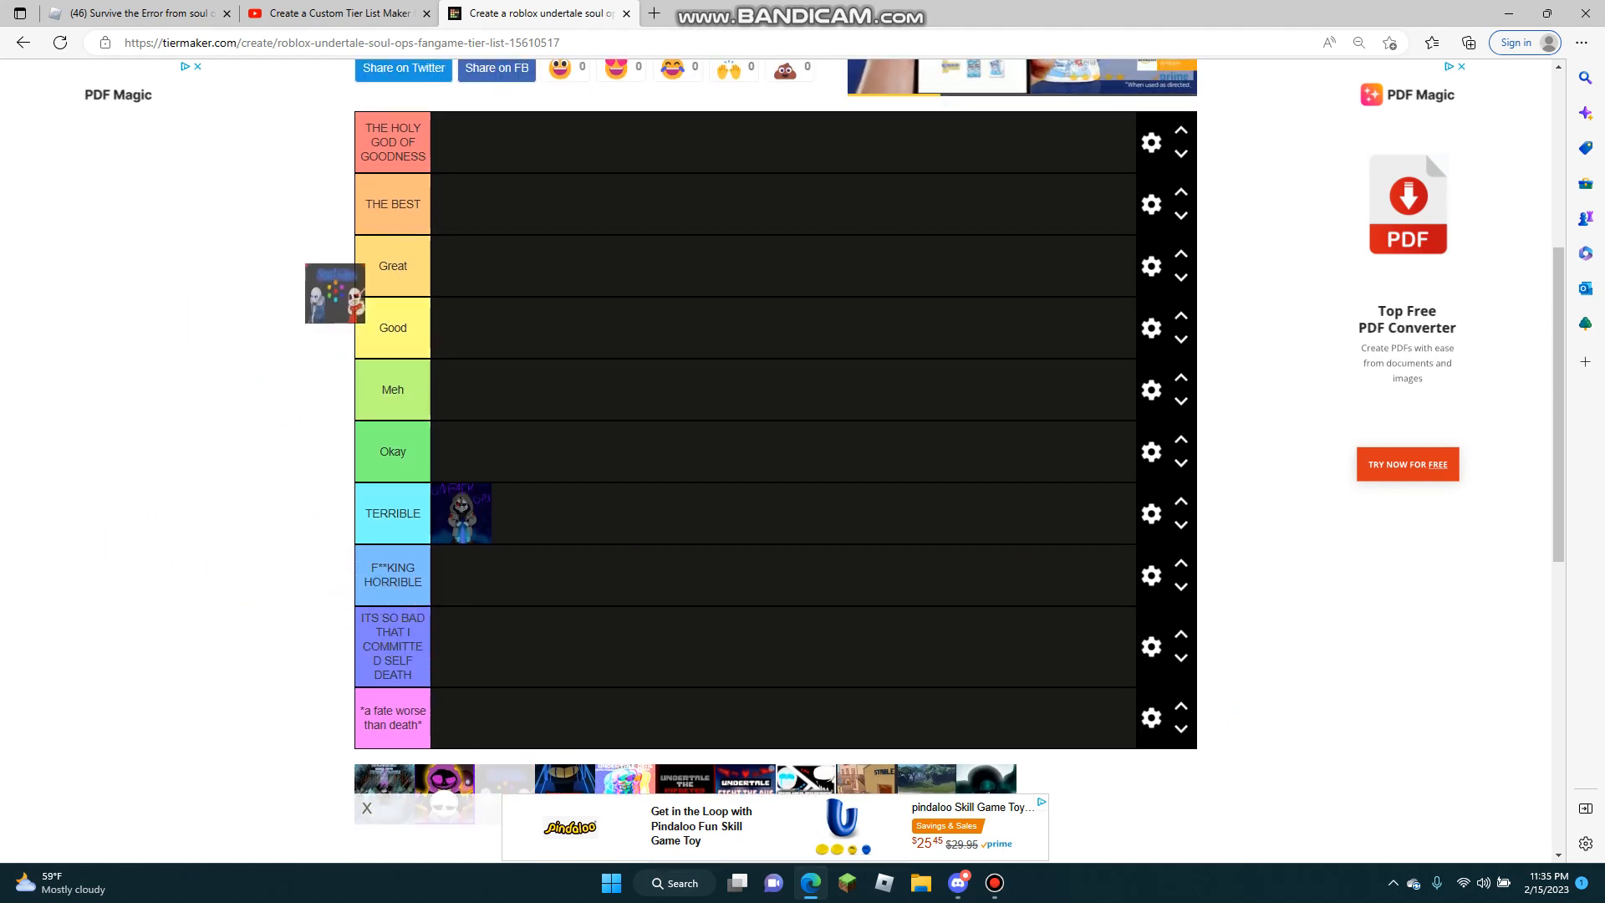
Place the colourful characters game in the Great tier
left_click_drag(335, 294, 461, 281)
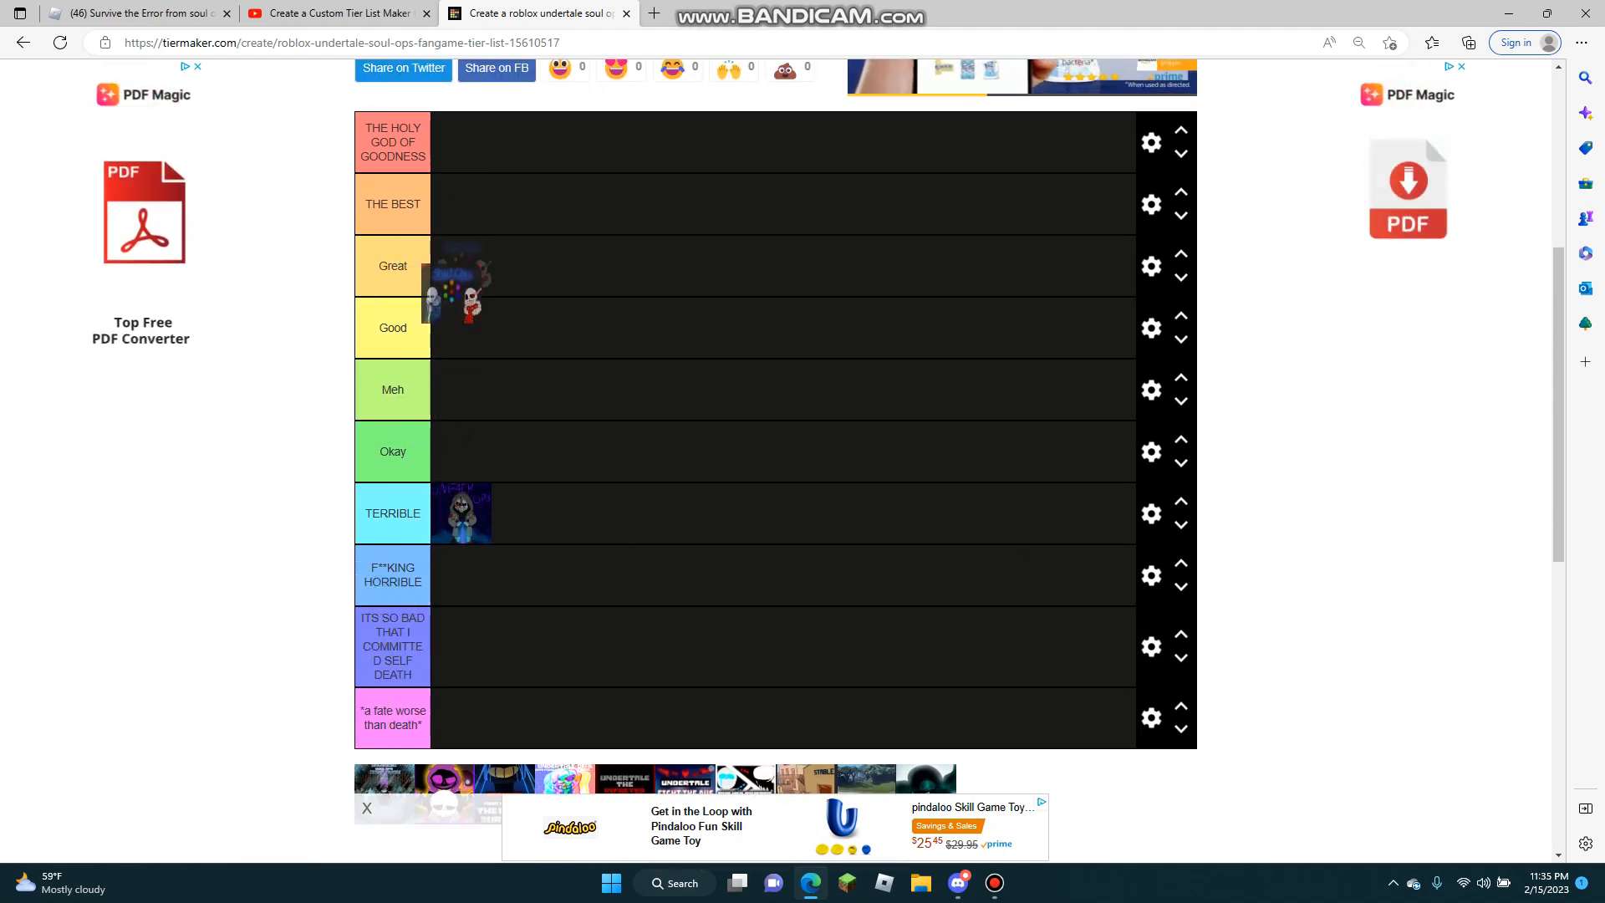
scroll("down", 3)
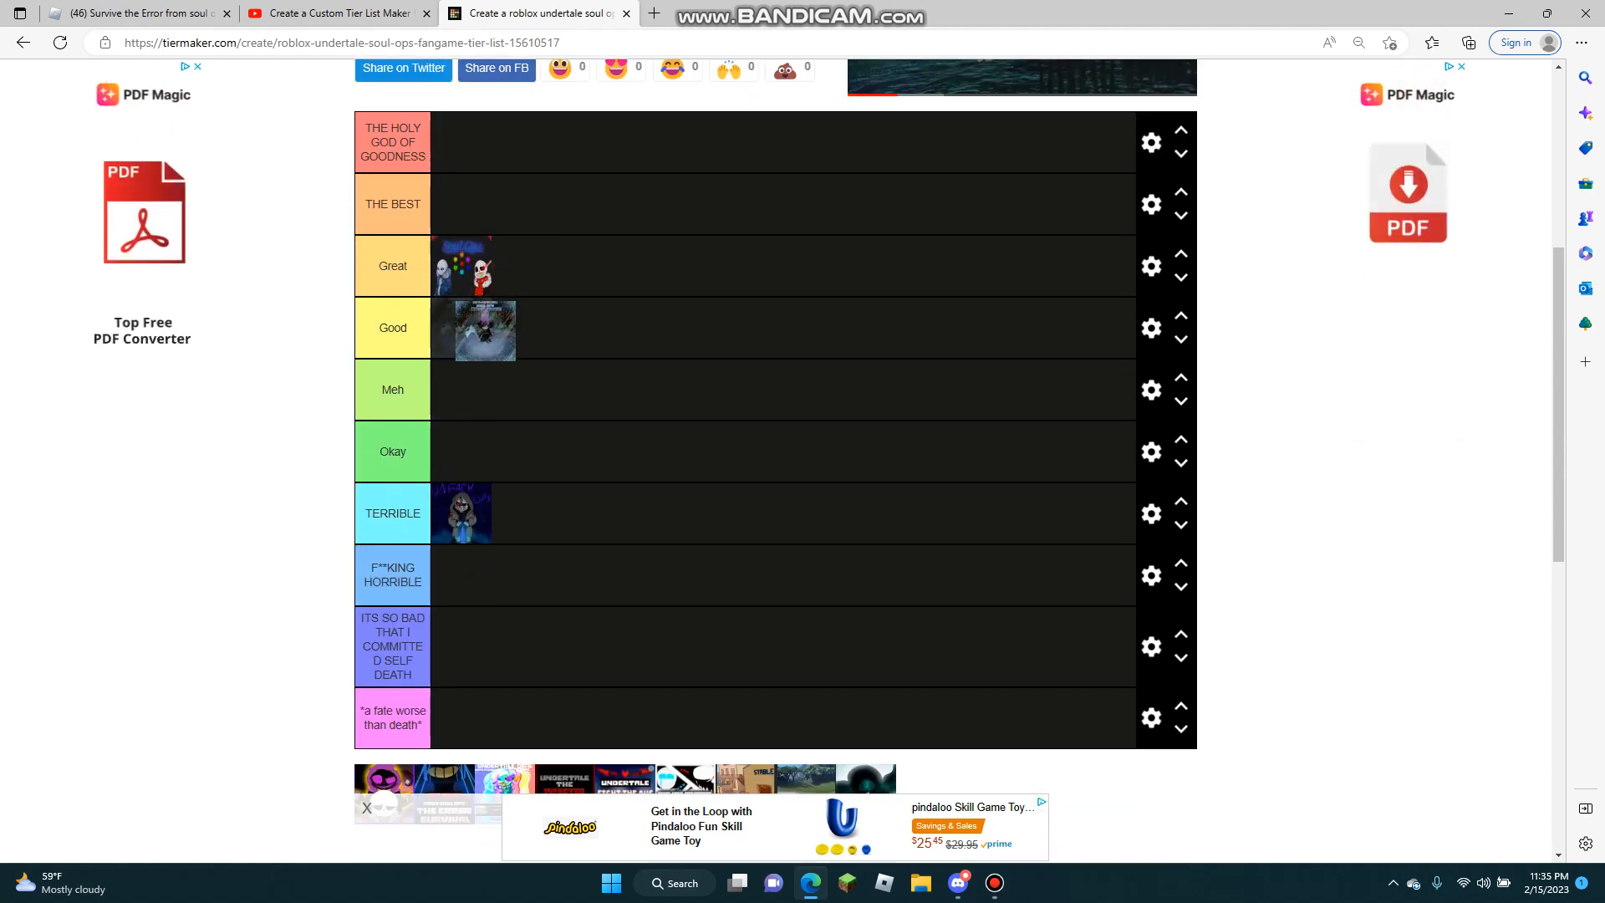
Put the purple smiling-face game in Okay, The Error Survival on top, colourful characters in THE BEST
scroll("down", 3)
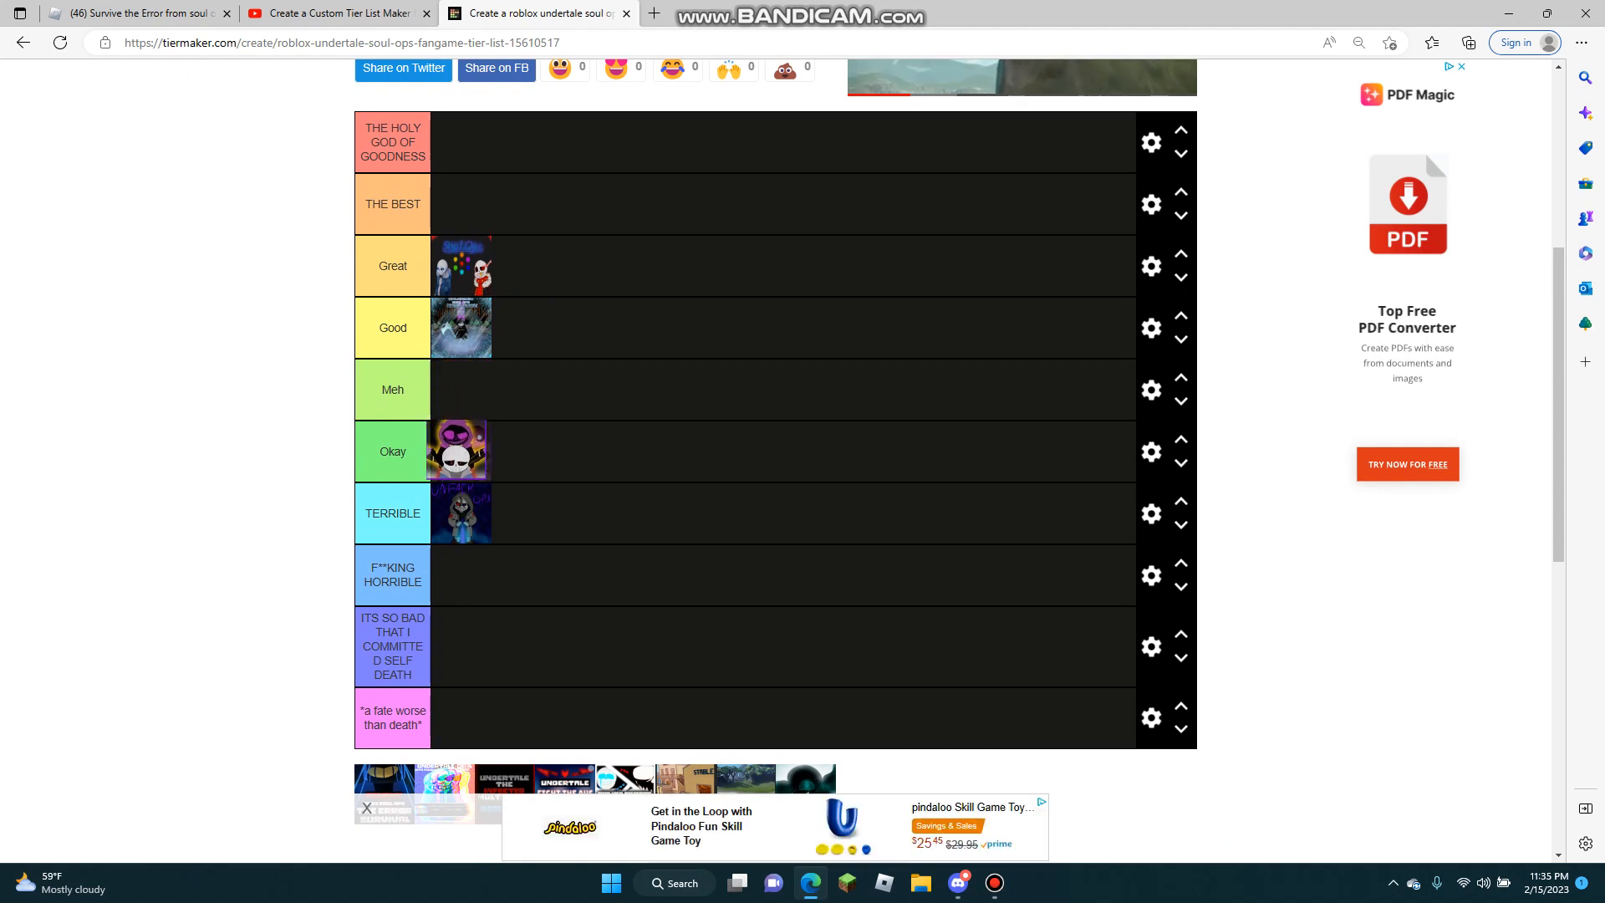
scroll("down", 3)
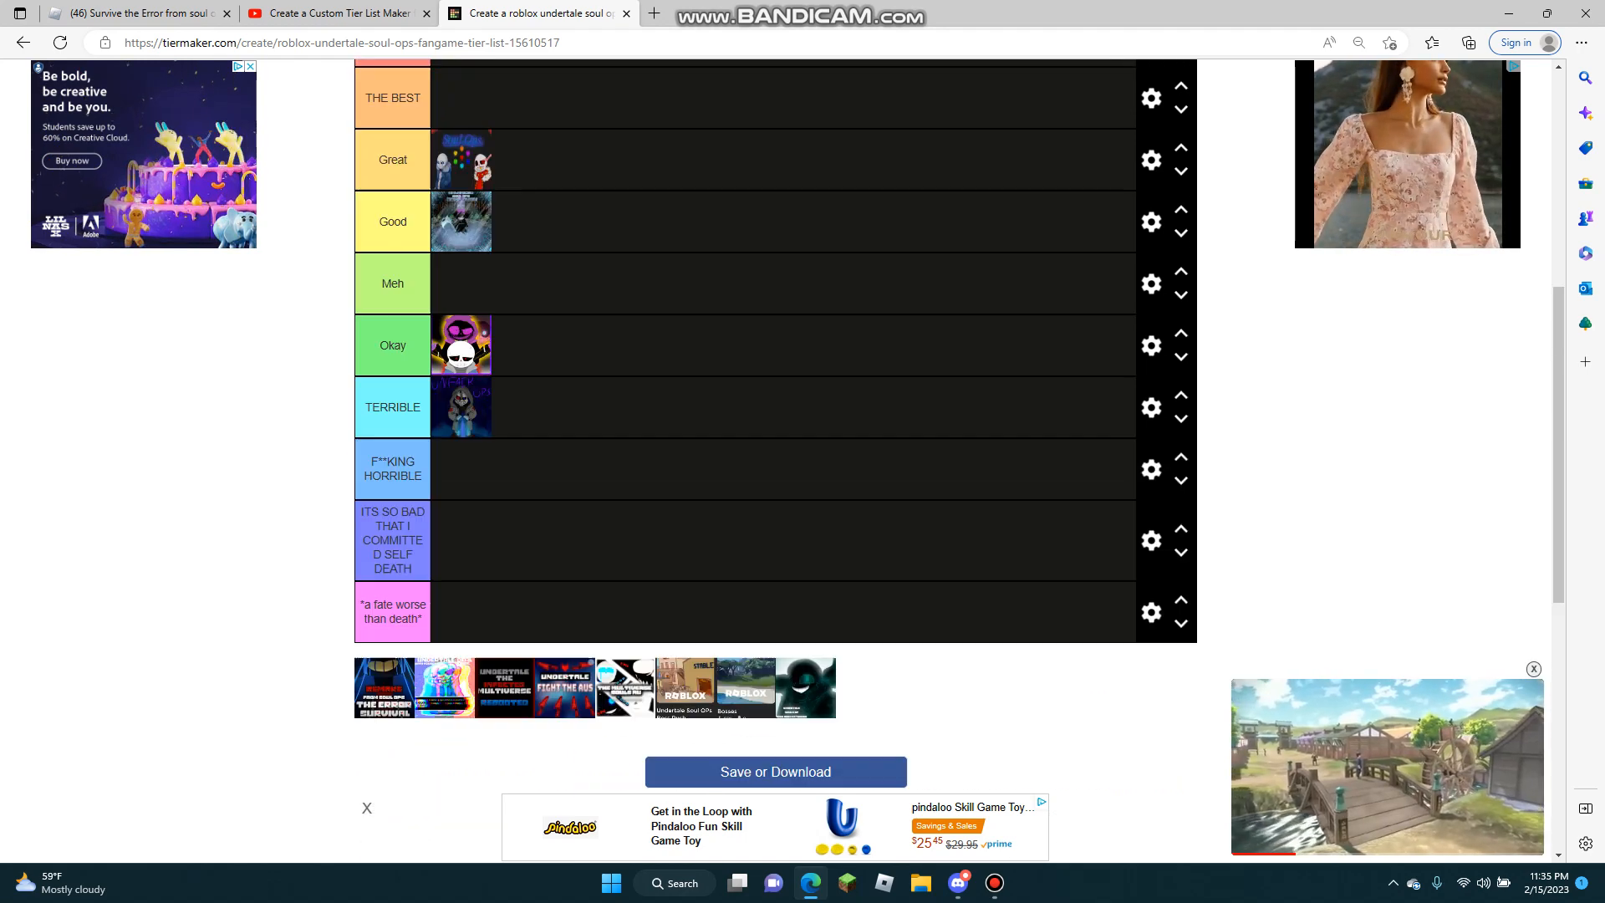
scroll("down", 3)
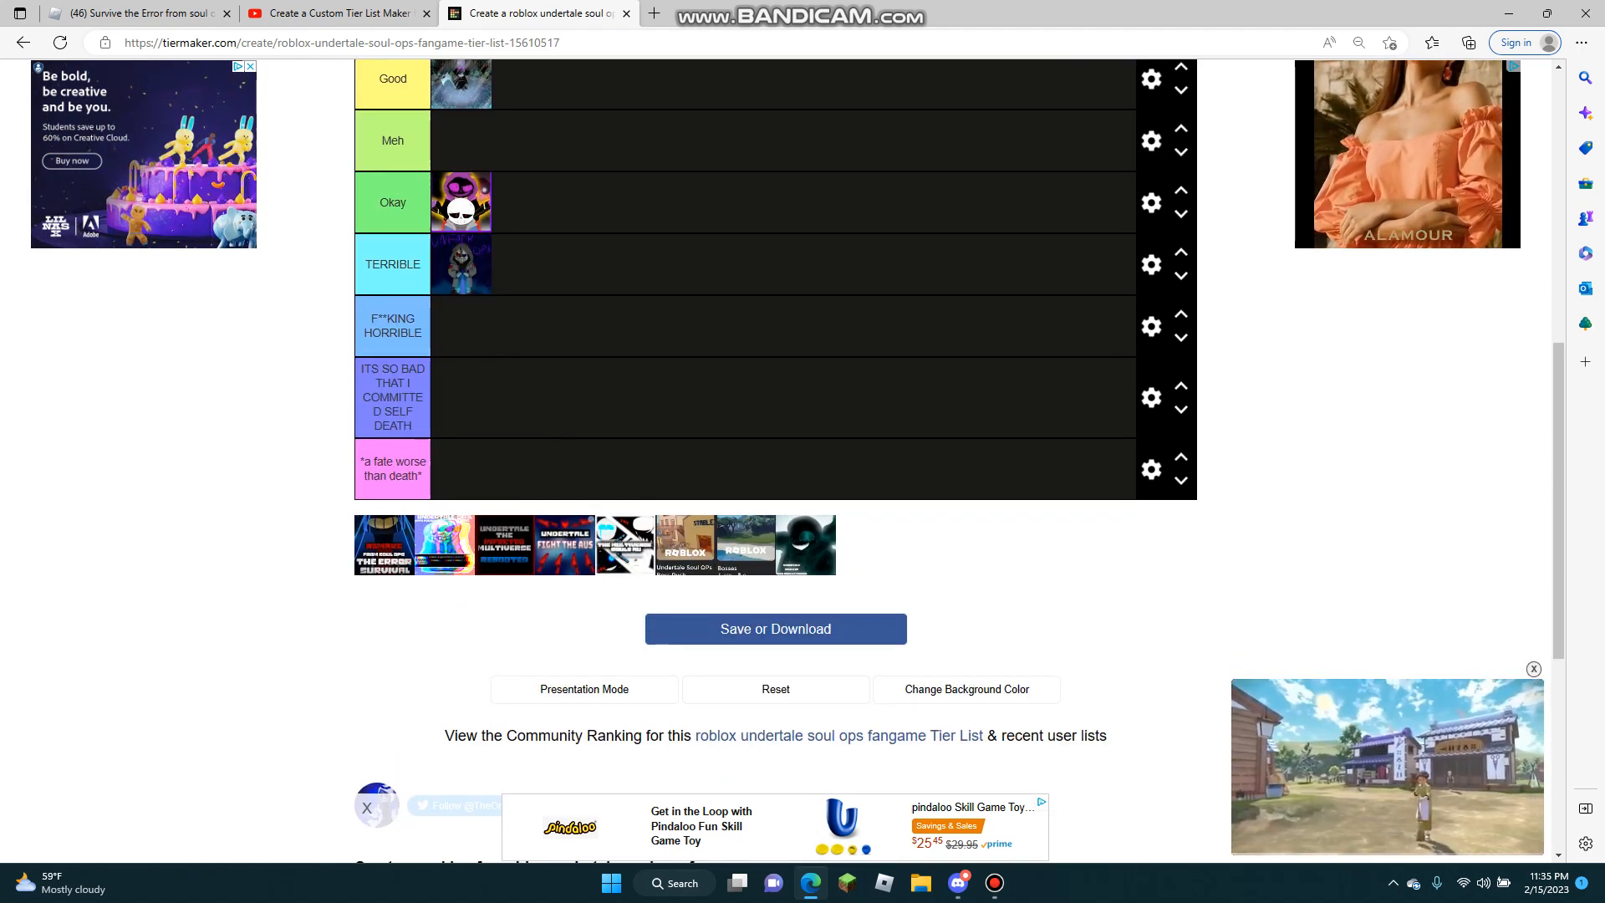
scroll("up", 3)
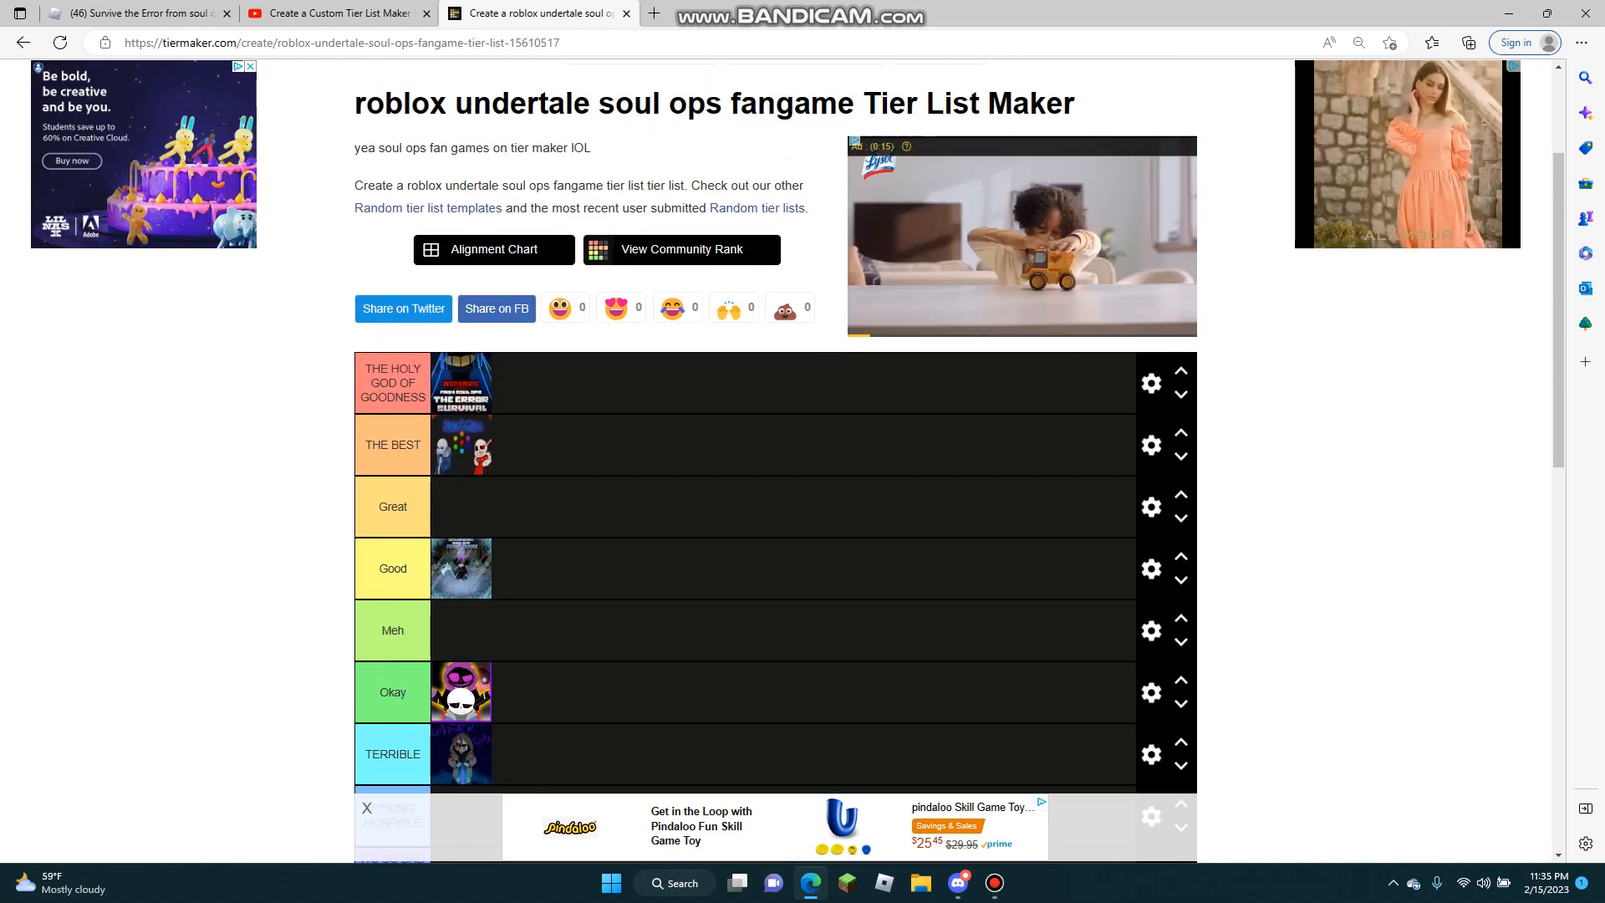
scroll("down", 3)
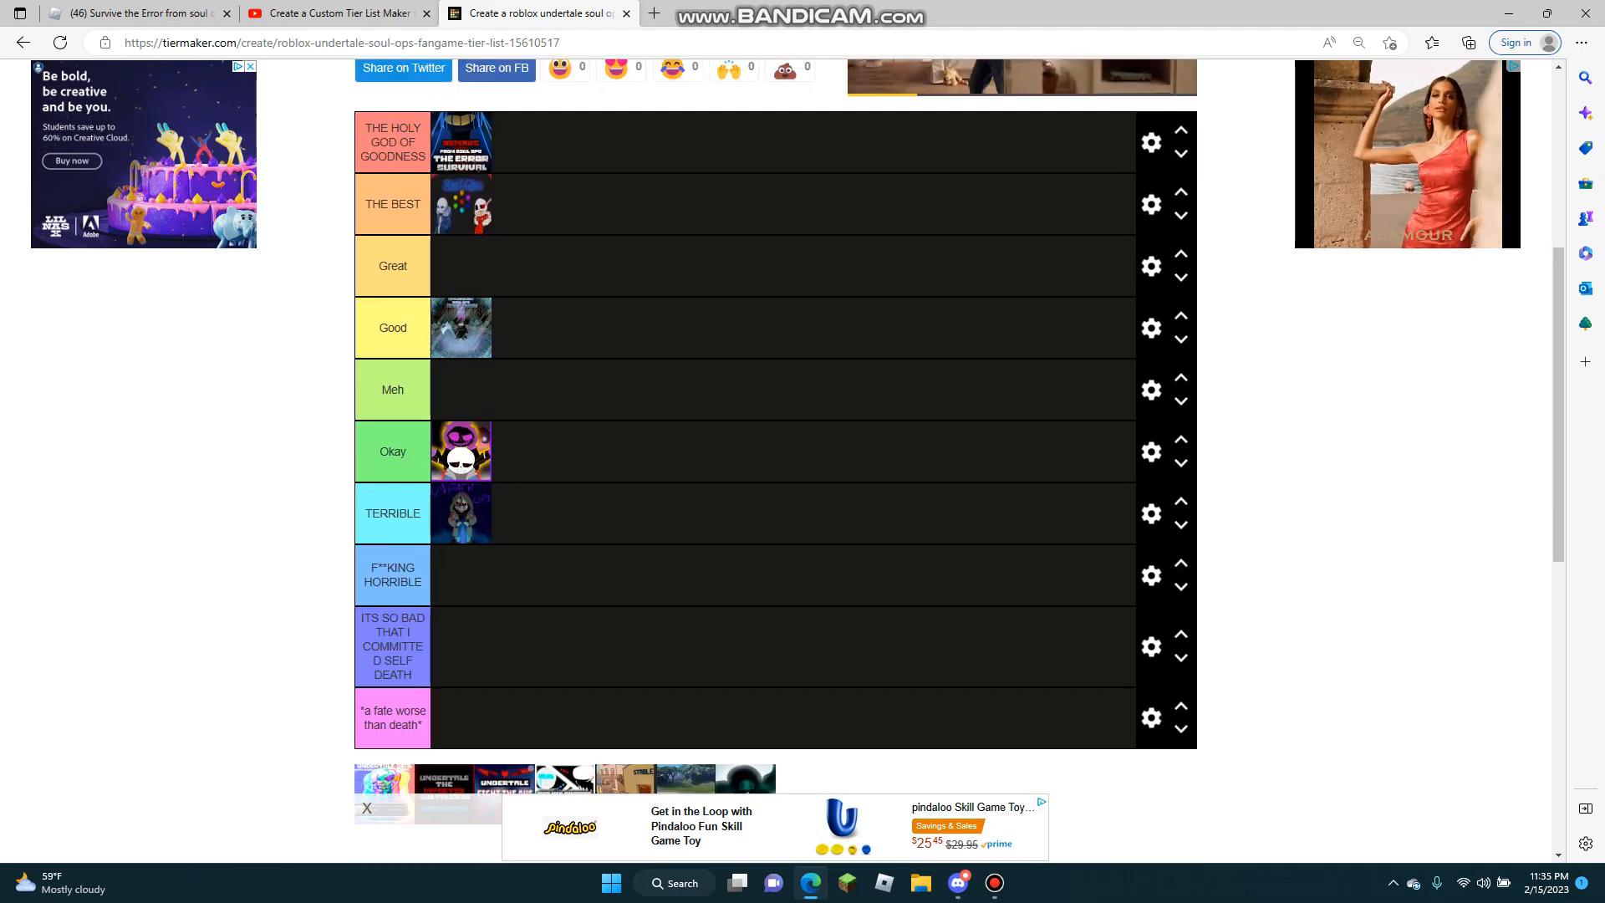
Move Multiverse and rainbow games to the top, The Error Survival to THE BEST, Fight the AUs to Meh
scroll("down", 3)
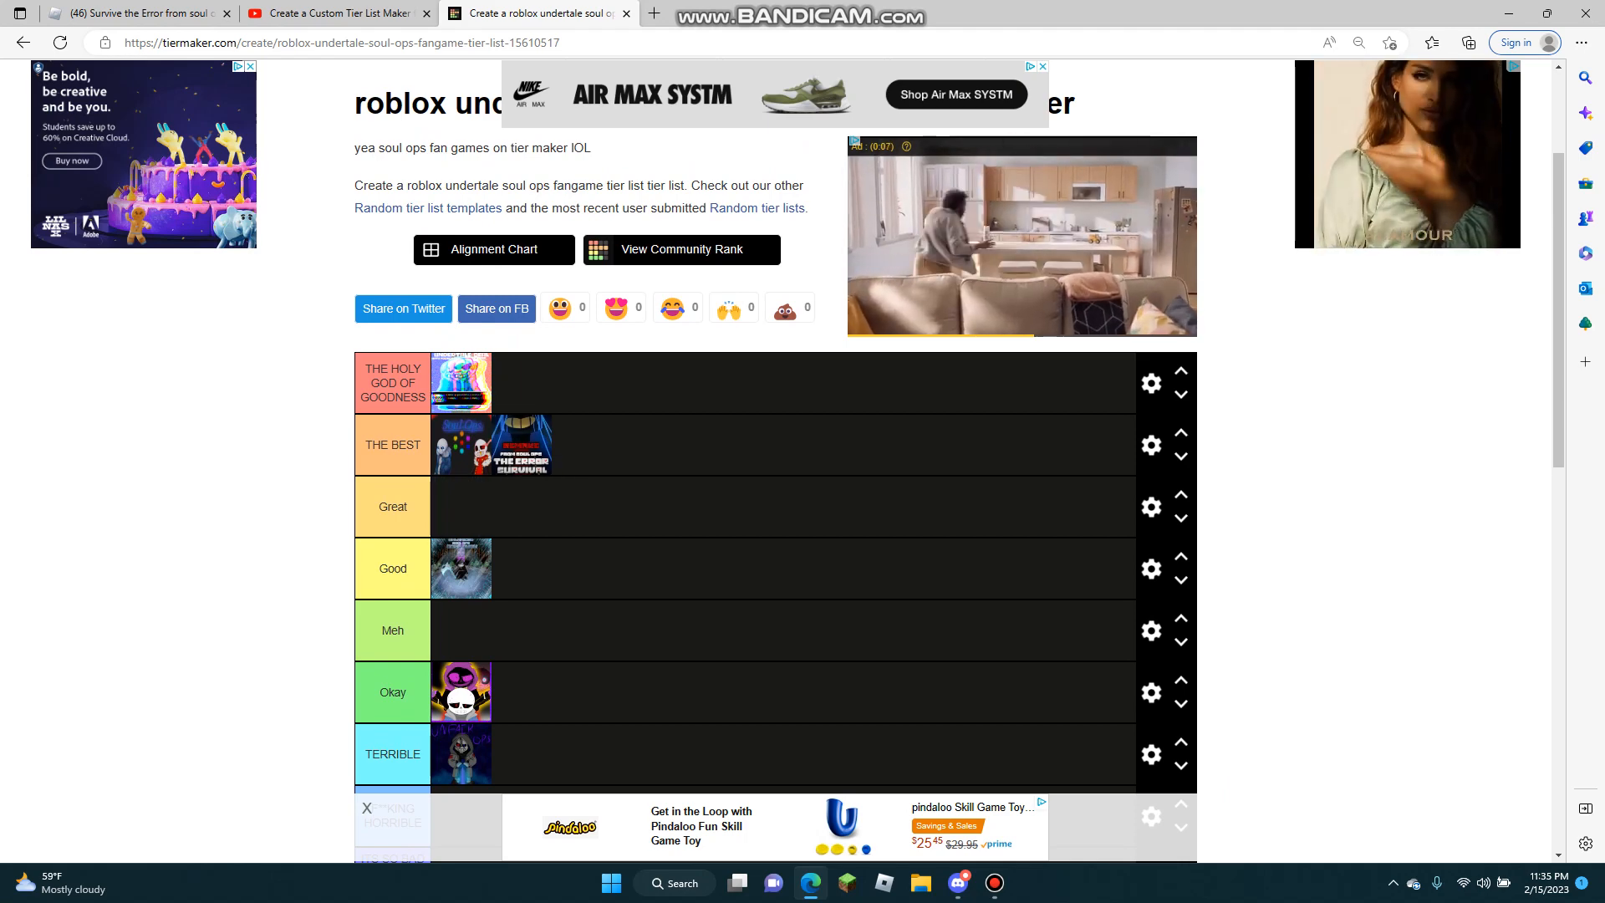
scroll("down", 3)
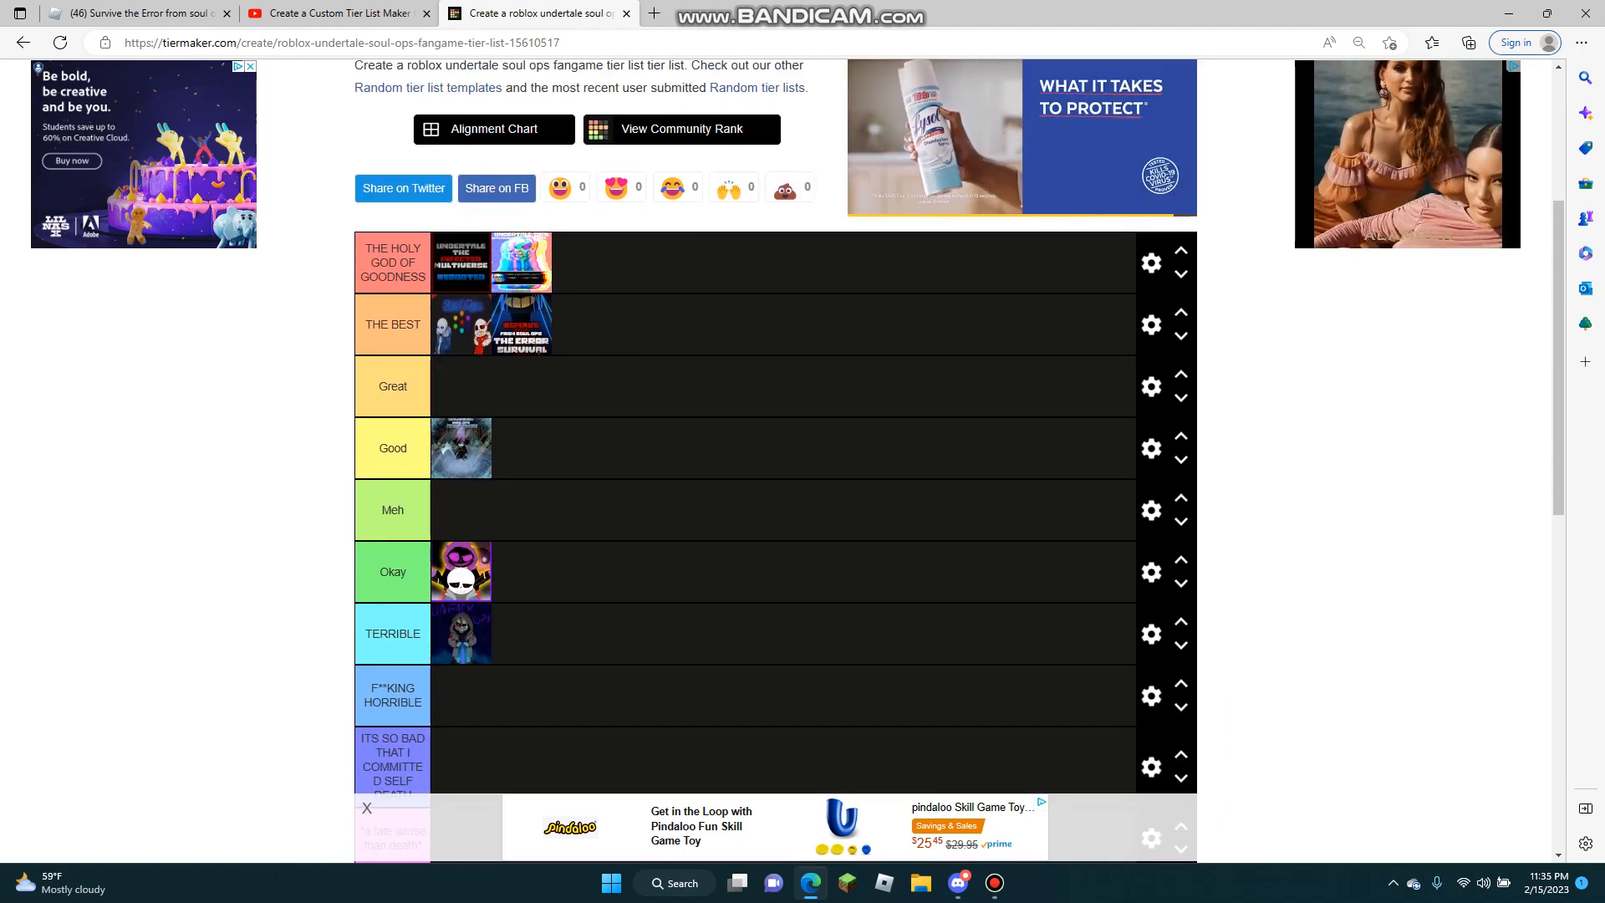
scroll("down", 3)
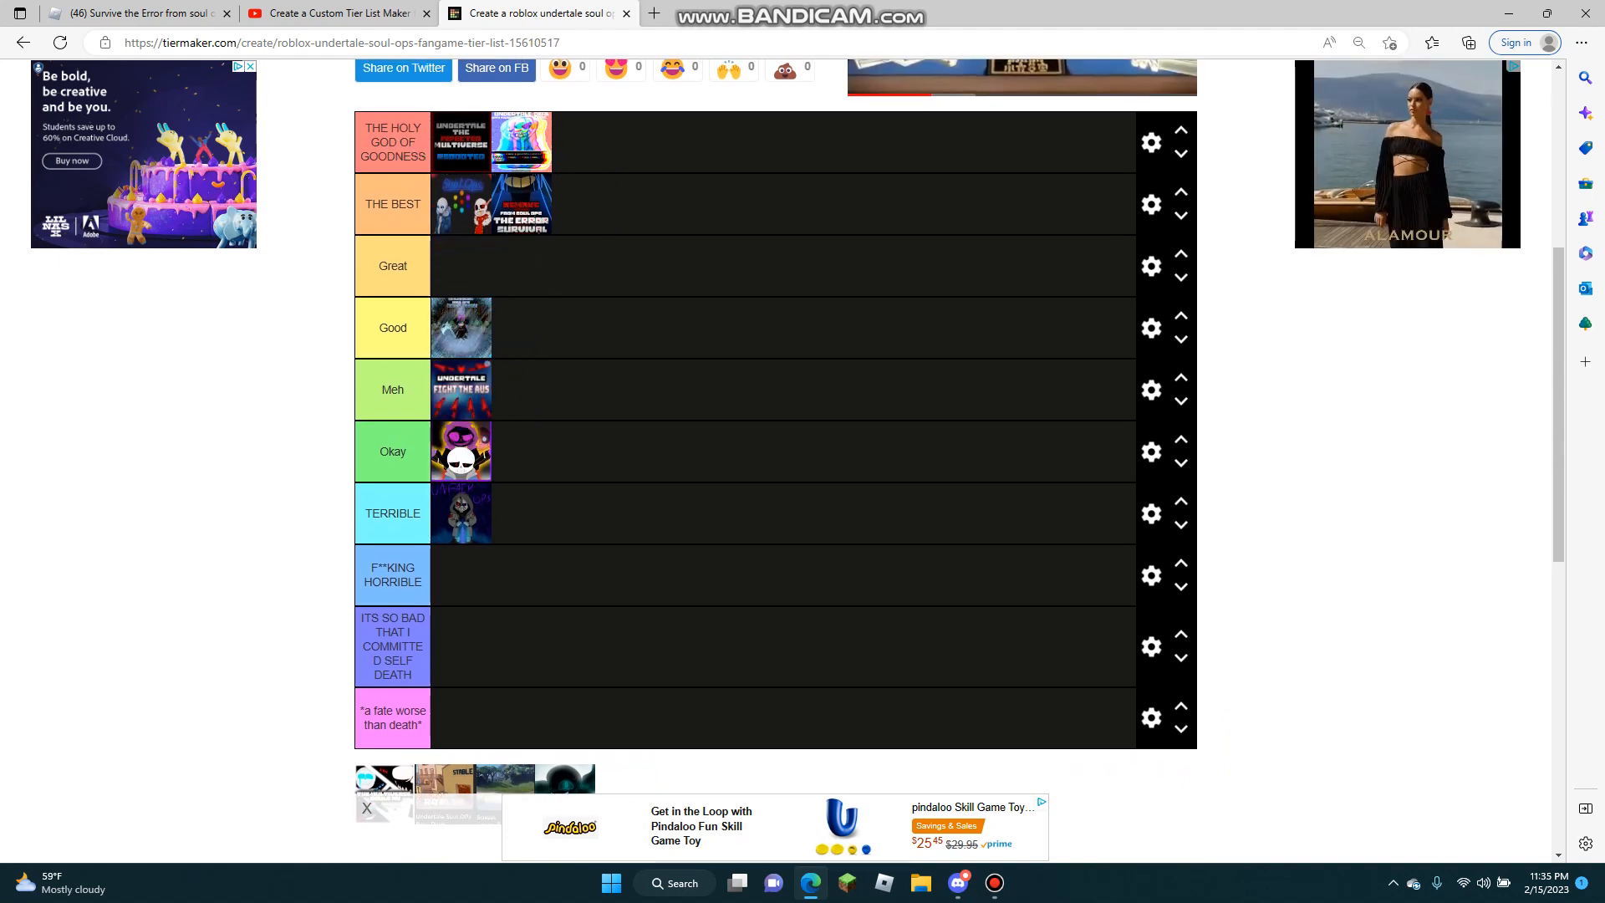
scroll("down", 3)
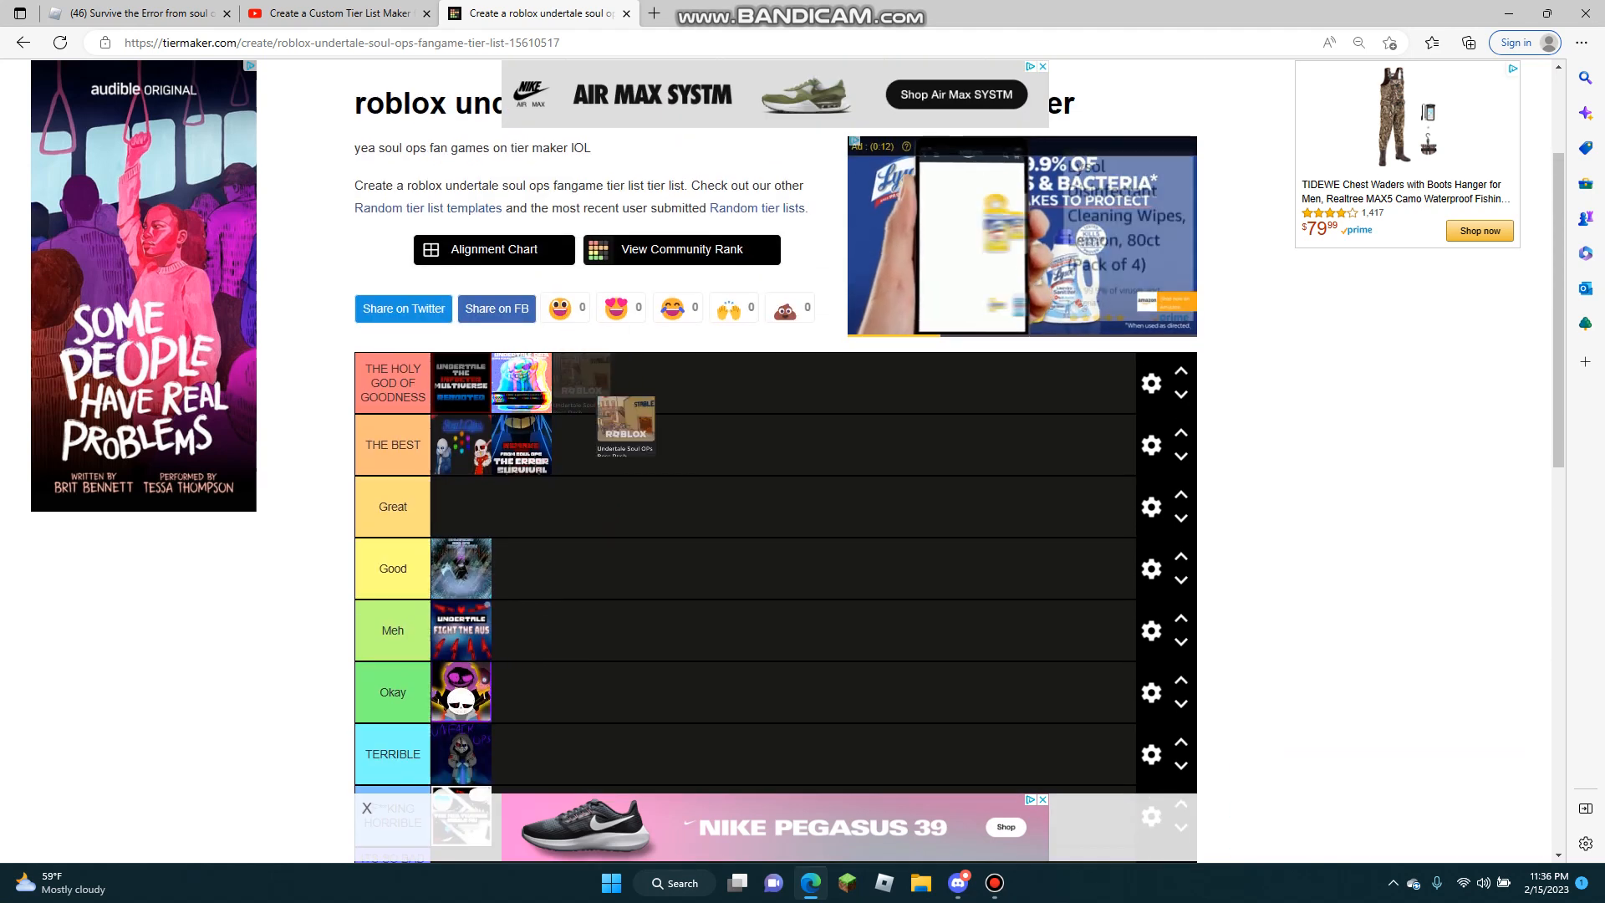
Place Roblox games in the top two tiers, black-and-white game in F**KING HORRIBLE, characters game in Great
scroll("down", 3)
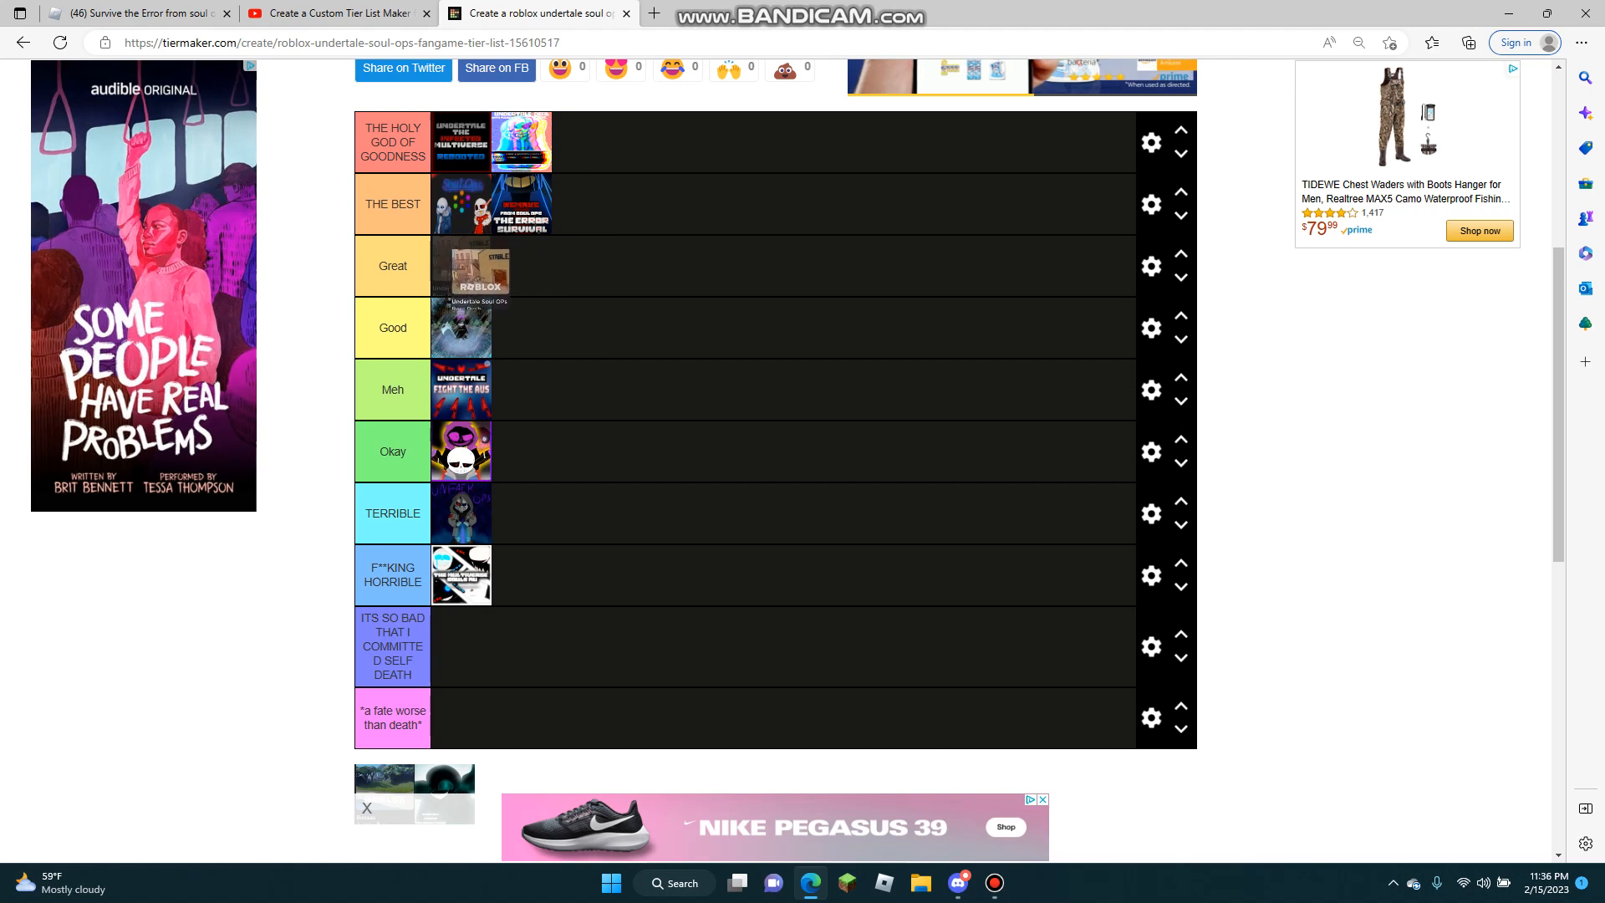
left_click_drag(478, 266, 612, 266)
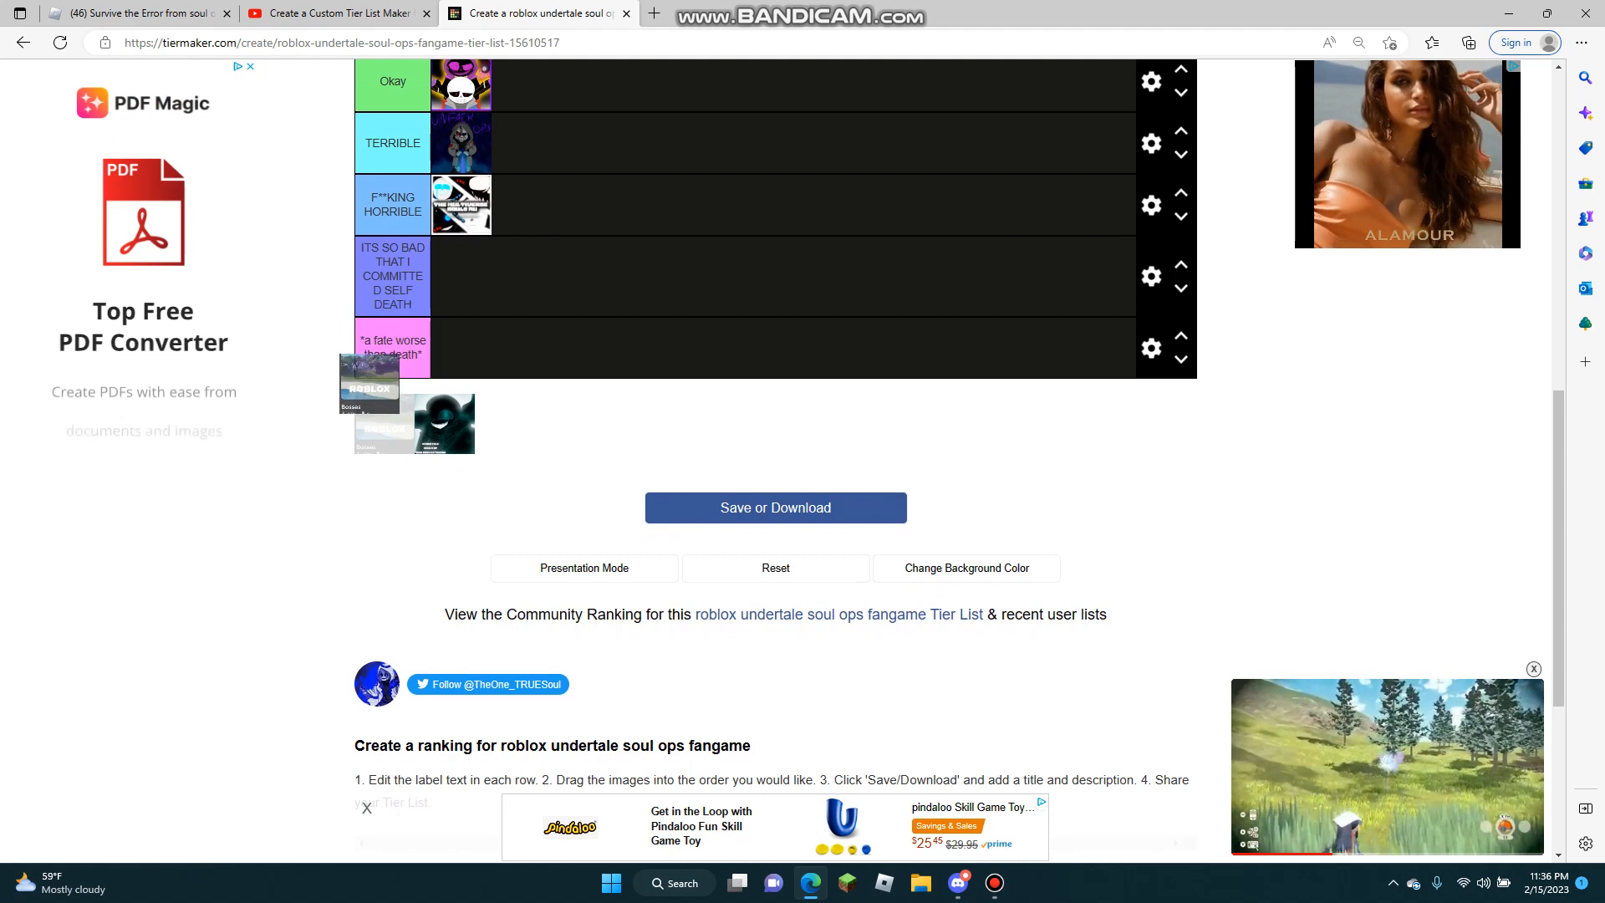
scroll("up", 3)
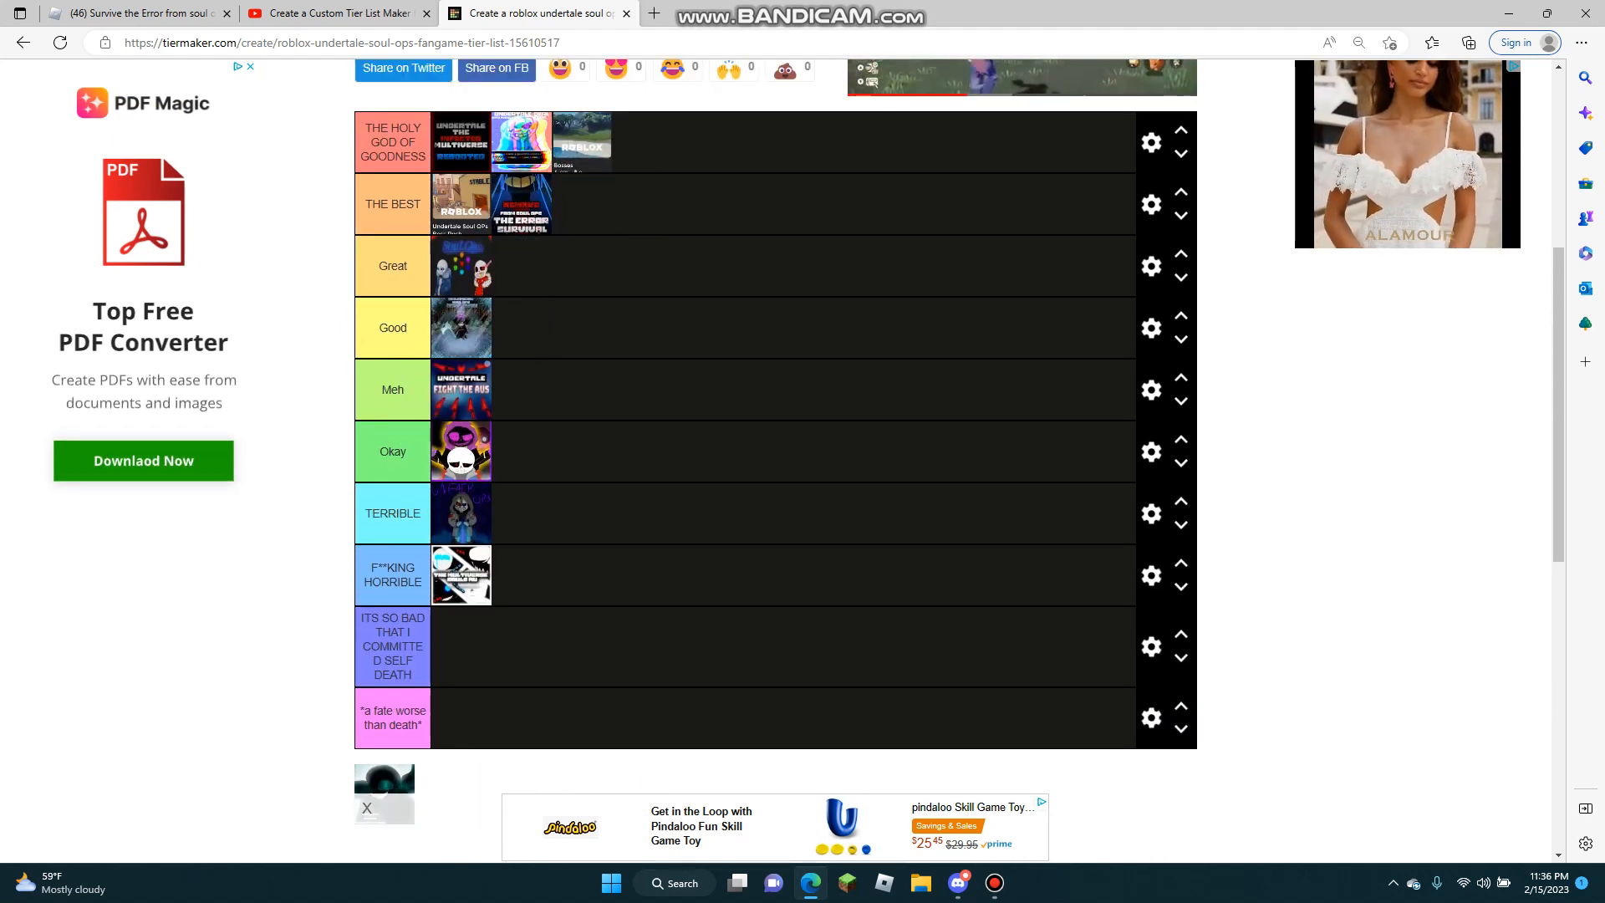
scroll("down", 3)
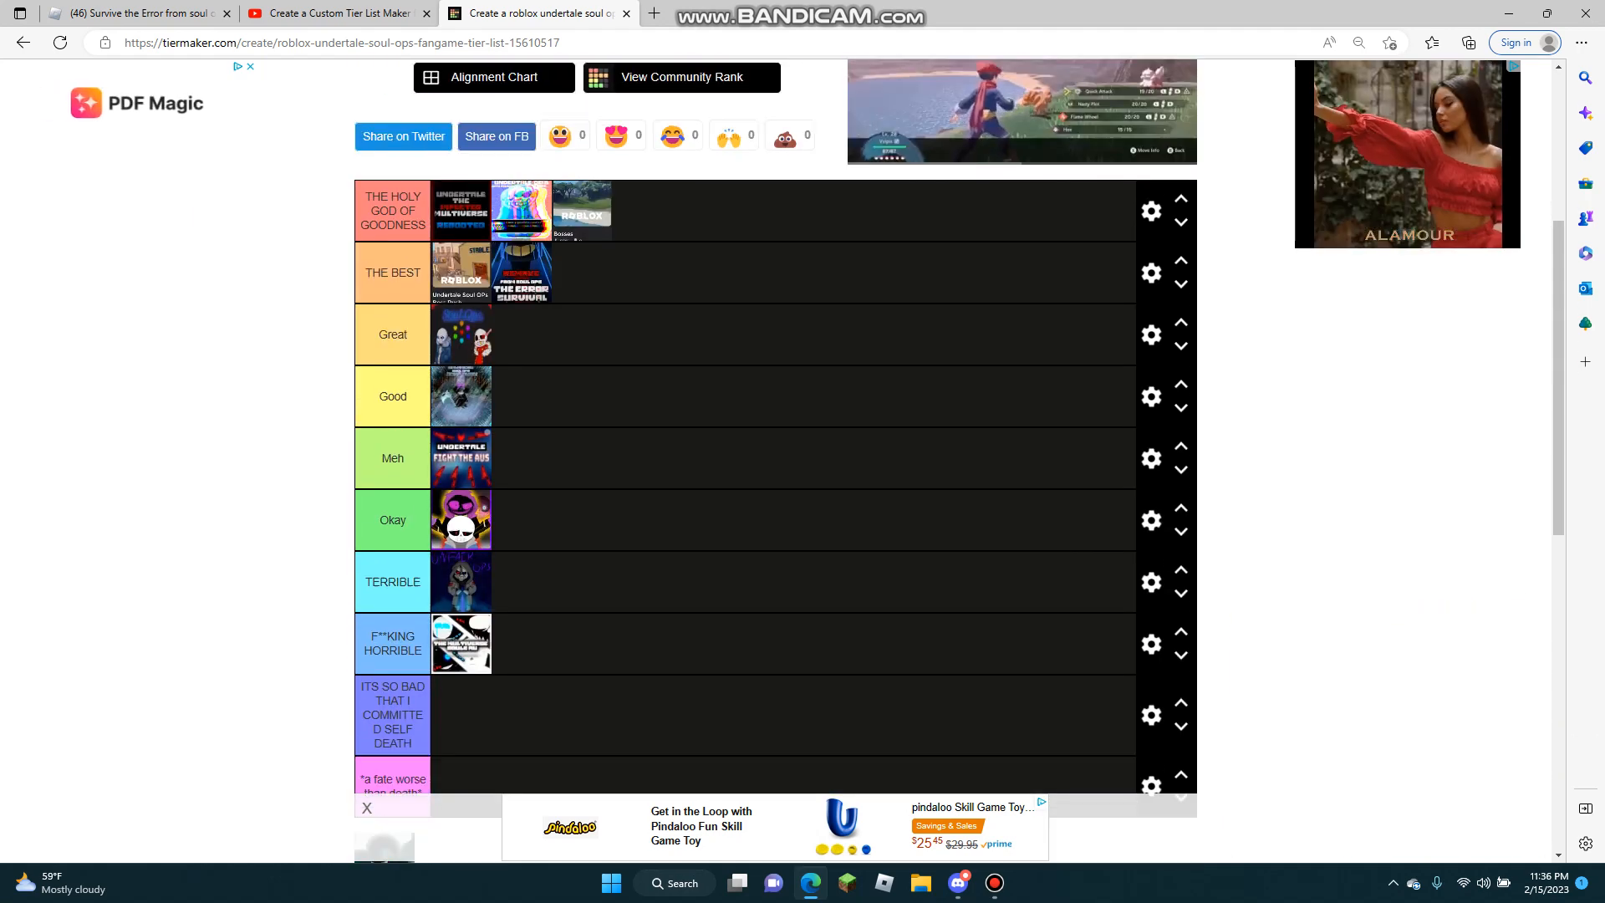
Add a gray eleventh tier at the bottom and drop the last dark game thumbnail into it
scroll("down", 3)
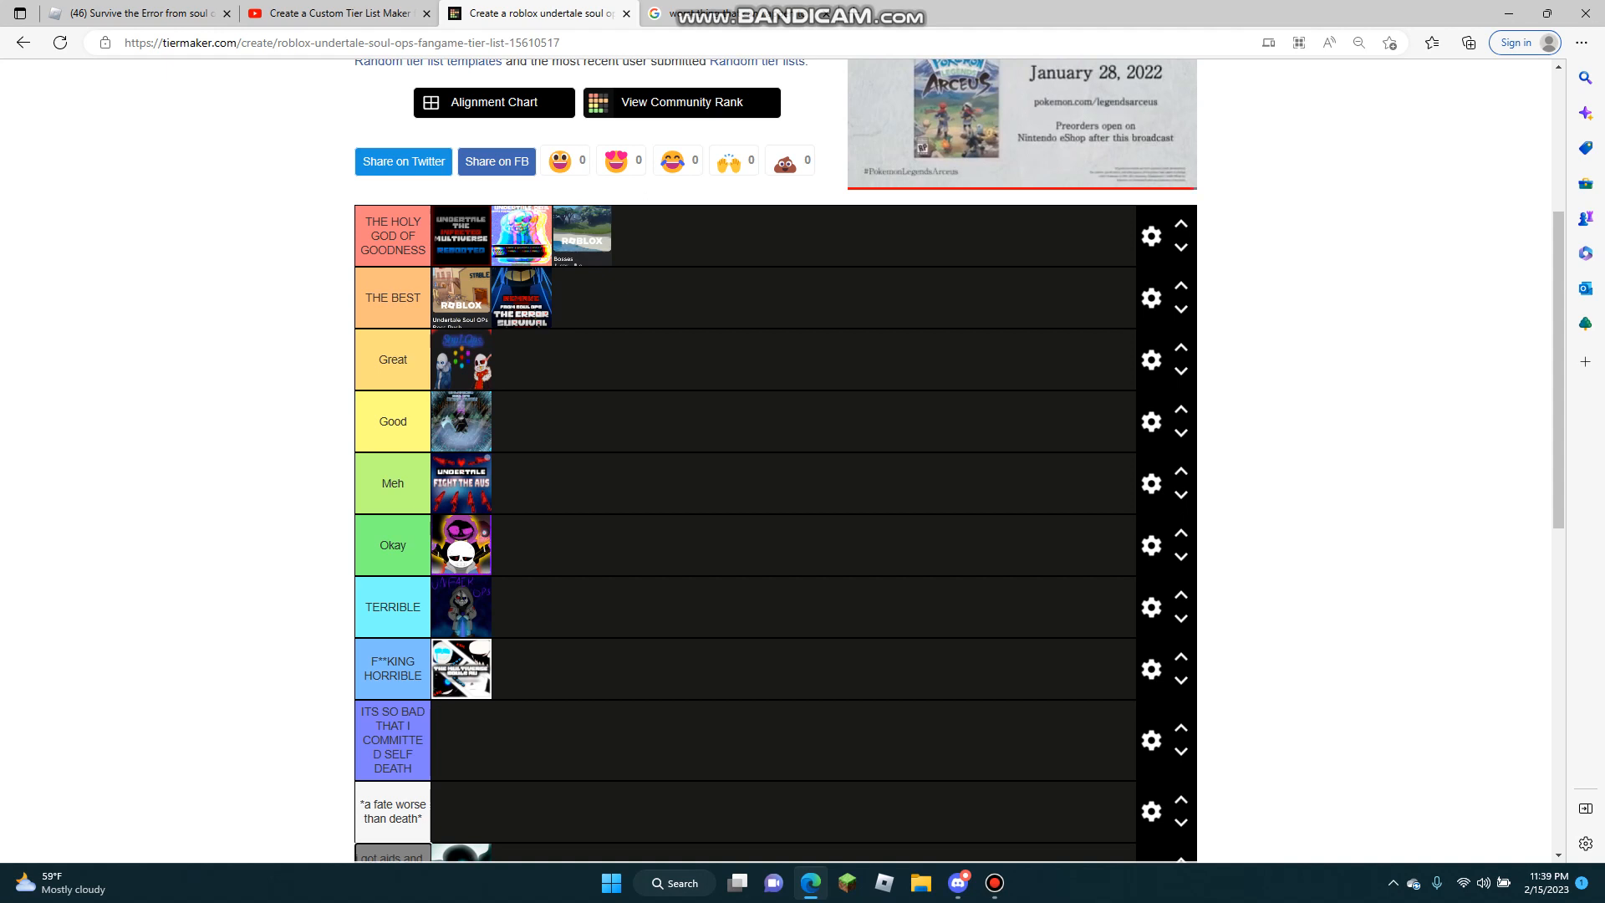
scroll("down", 3)
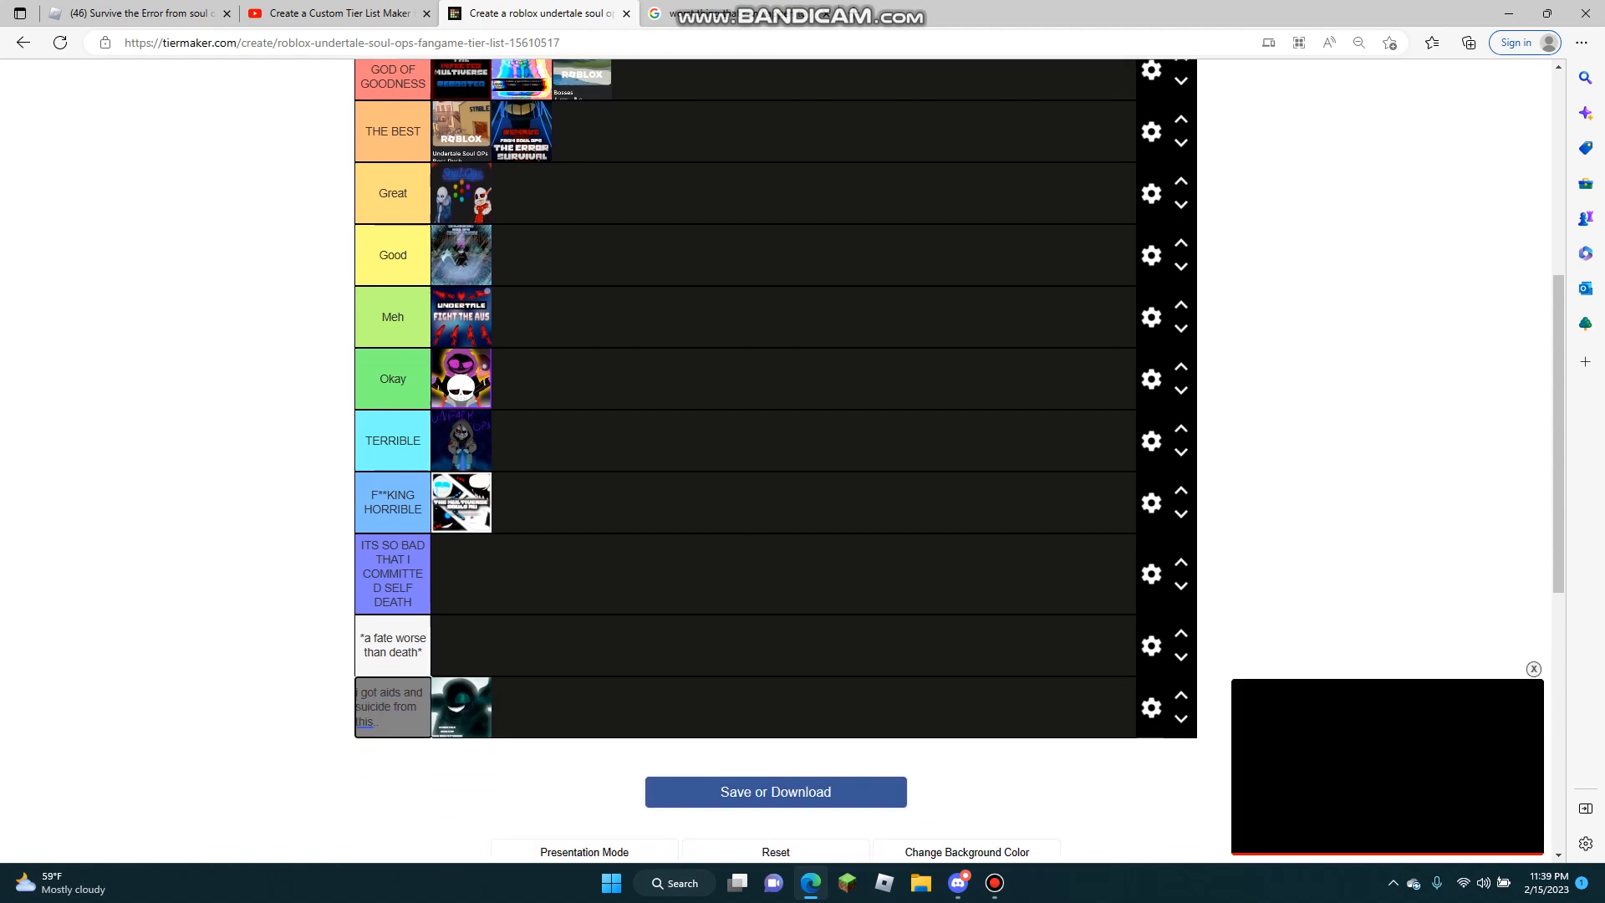